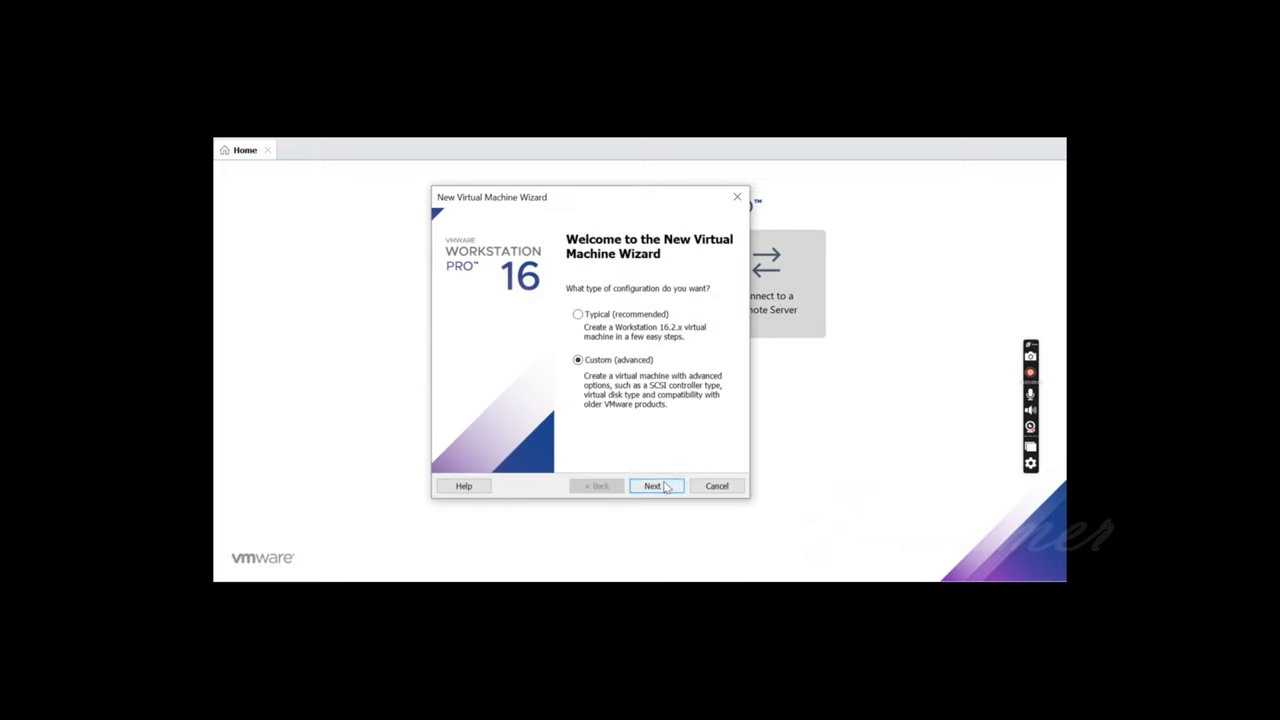
Step: Continue with Custom setup and choose Workstation 16.x hardware compatibility
click(655, 485)
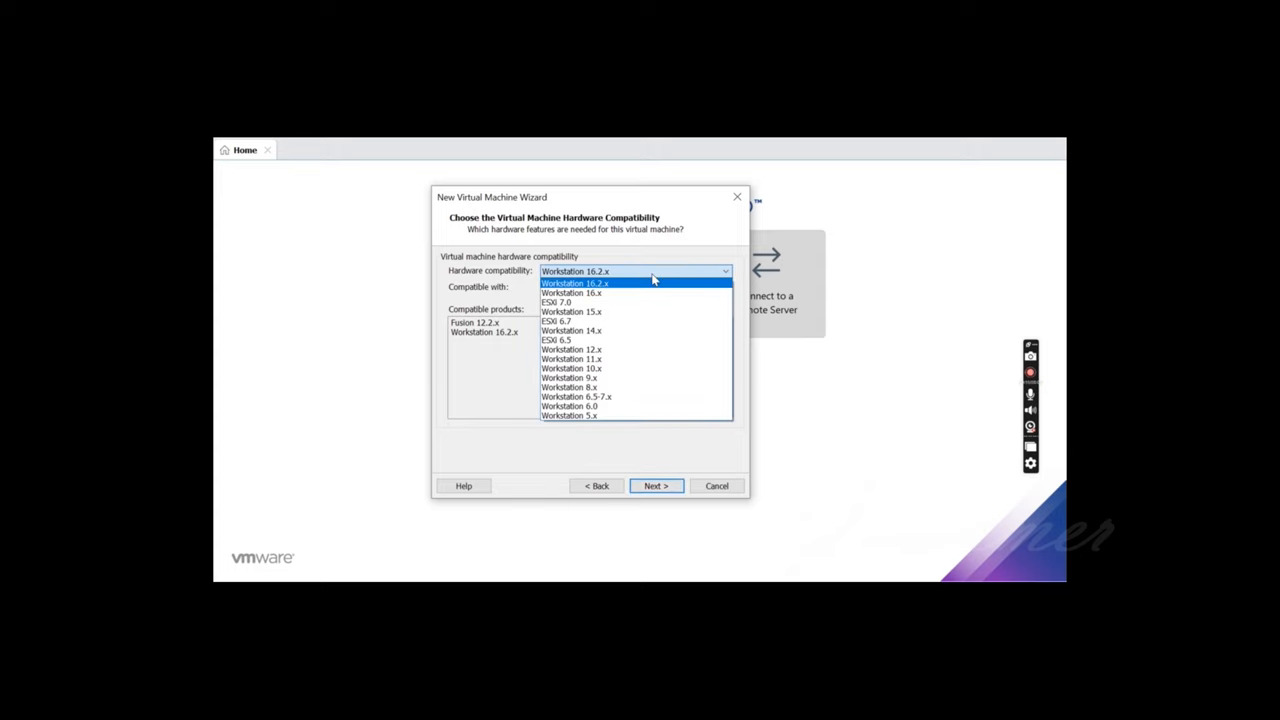
click(571, 292)
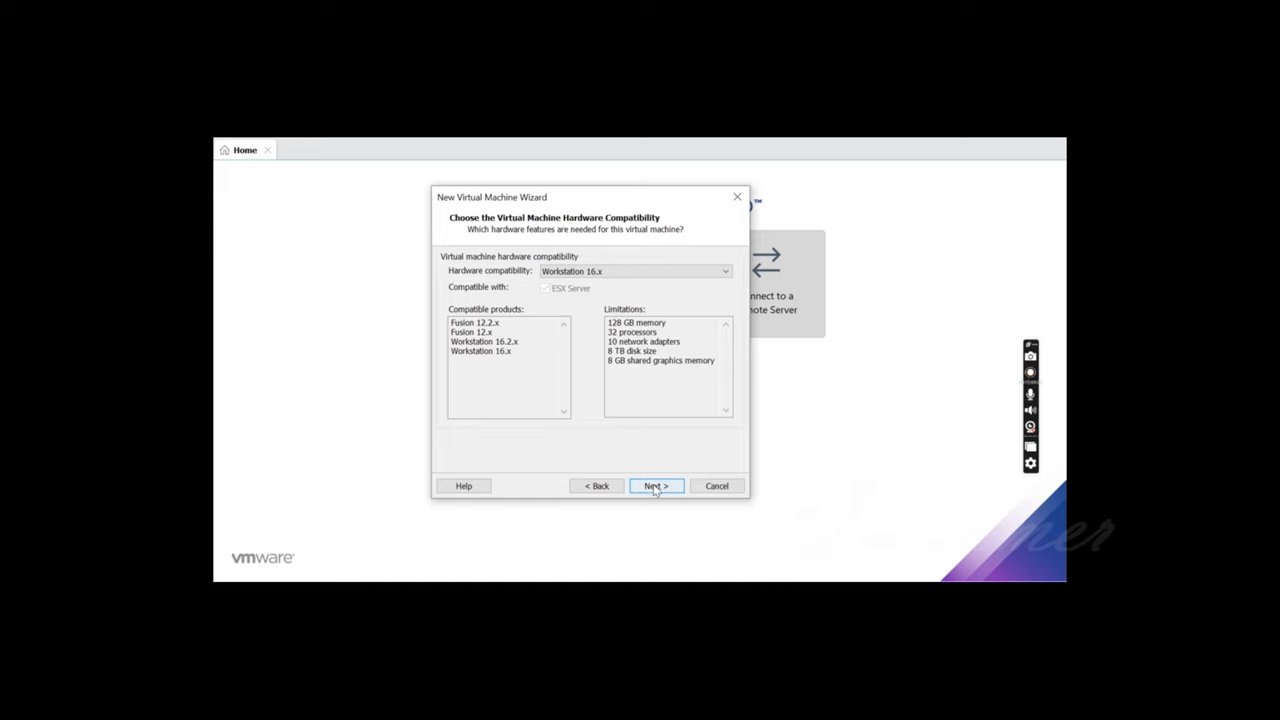
Step: Install from the Check Point R80.30 ISO disc image in Downloads
click(655, 486)
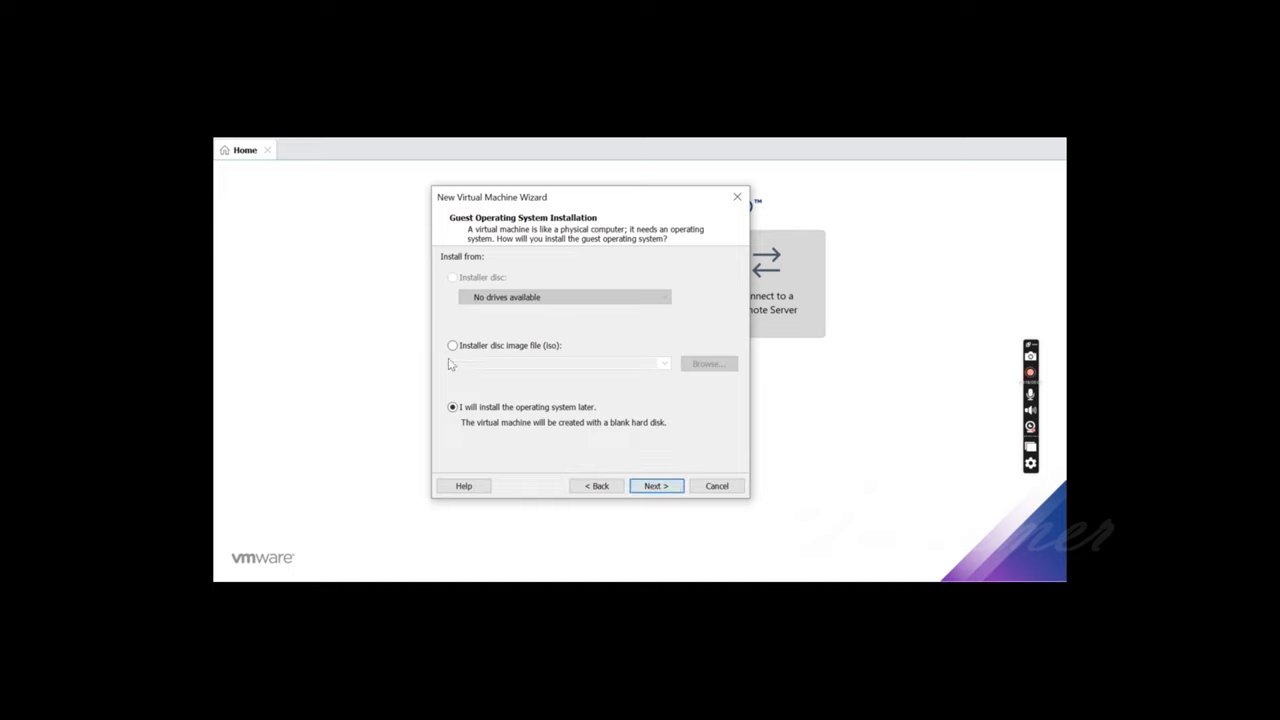
click(452, 345)
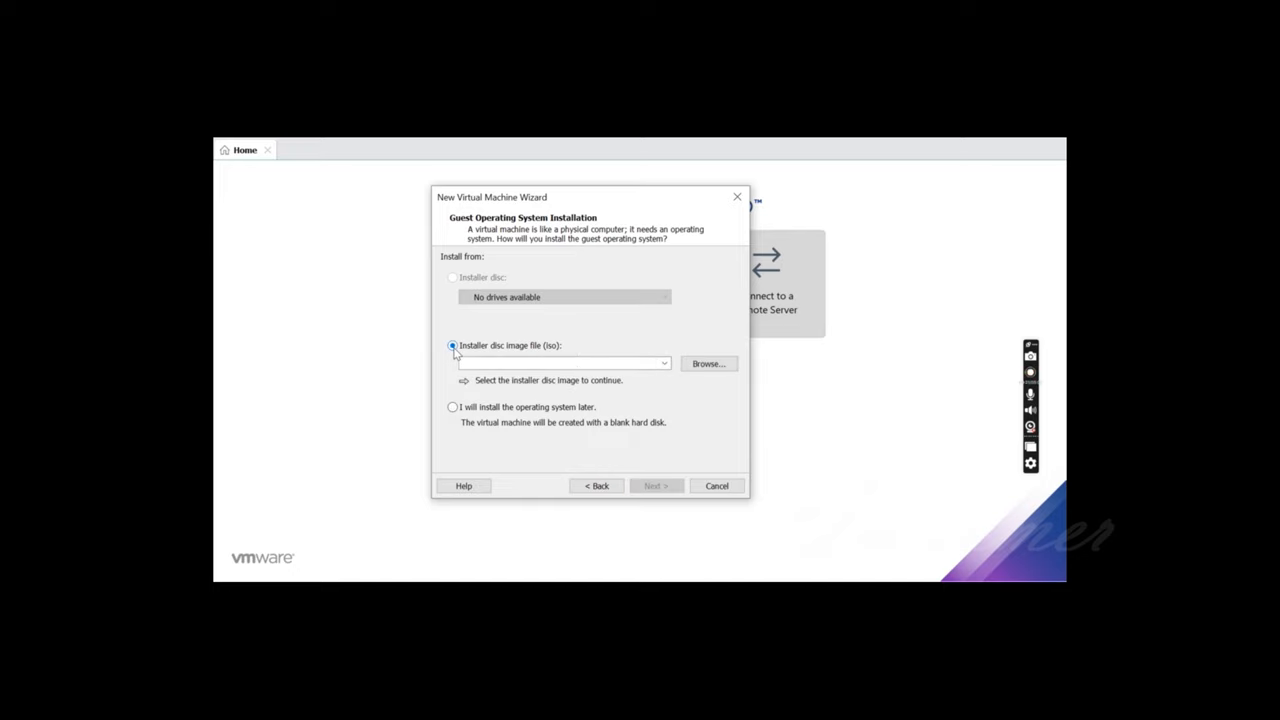
click(708, 363)
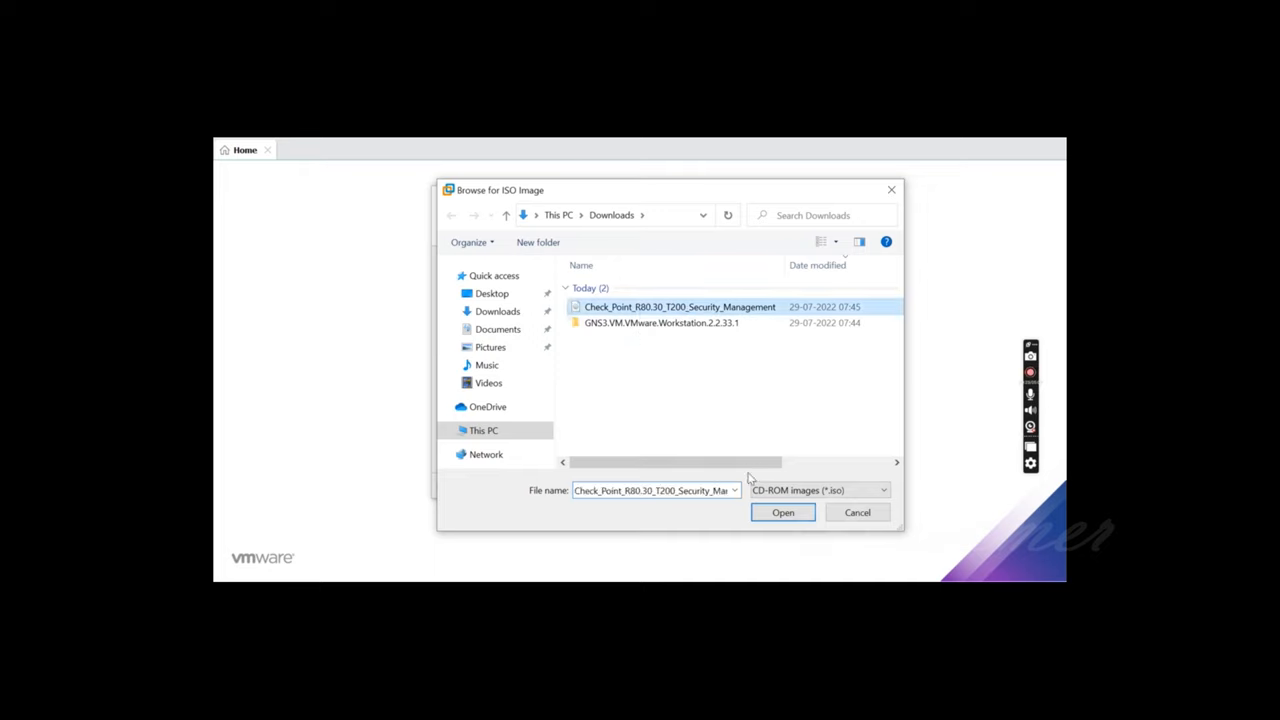
click(782, 512)
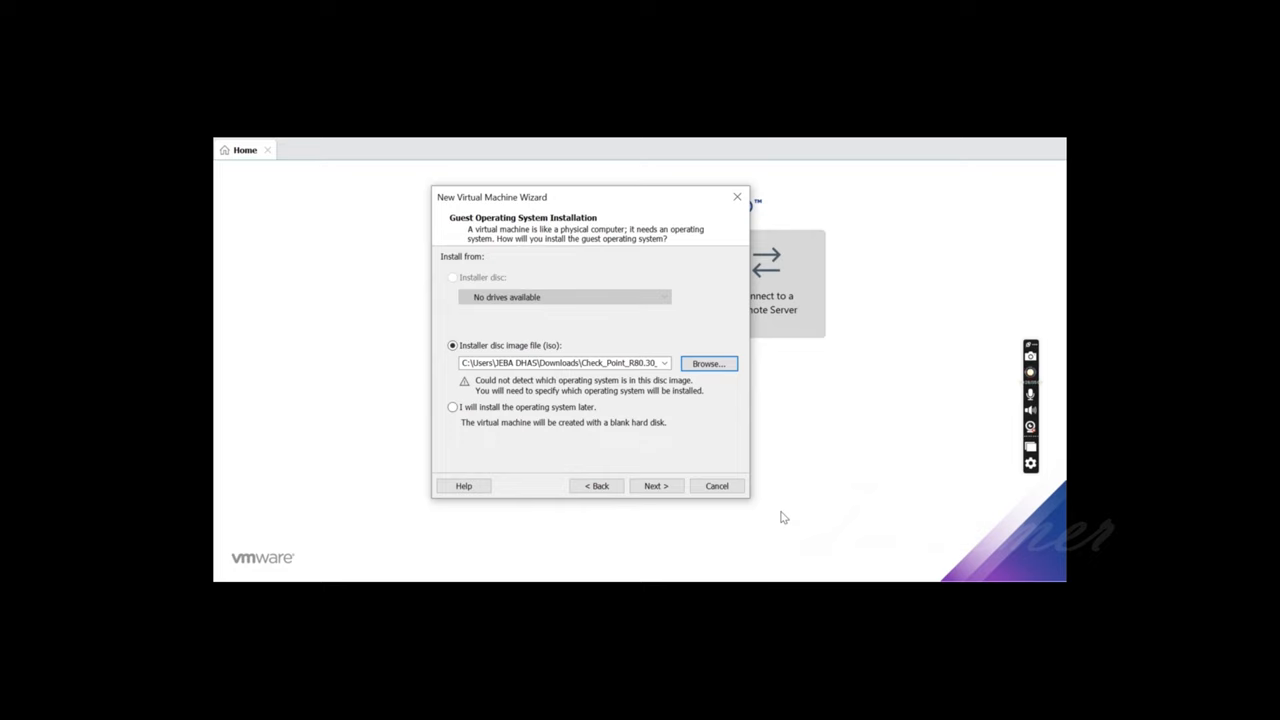
Step: Accept Other Linux 3.x 64-bit as the guest OS and move on to naming
click(656, 486)
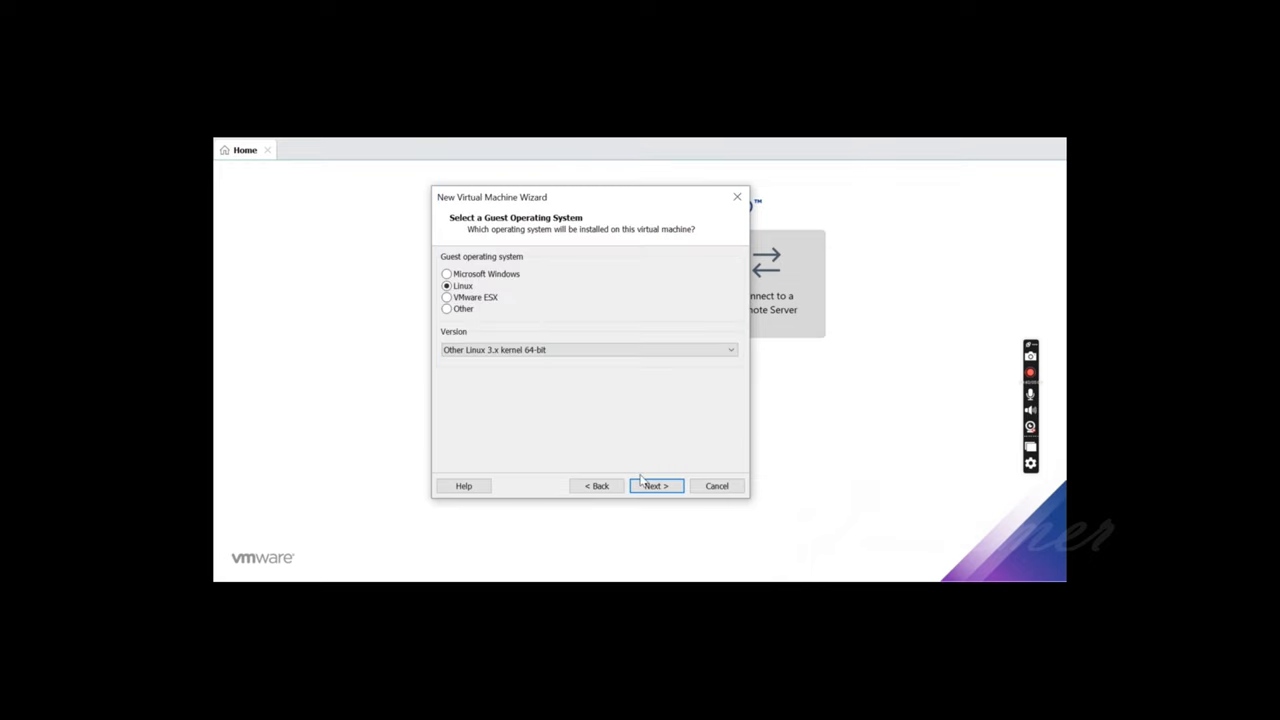
click(655, 485)
text(MGMT)
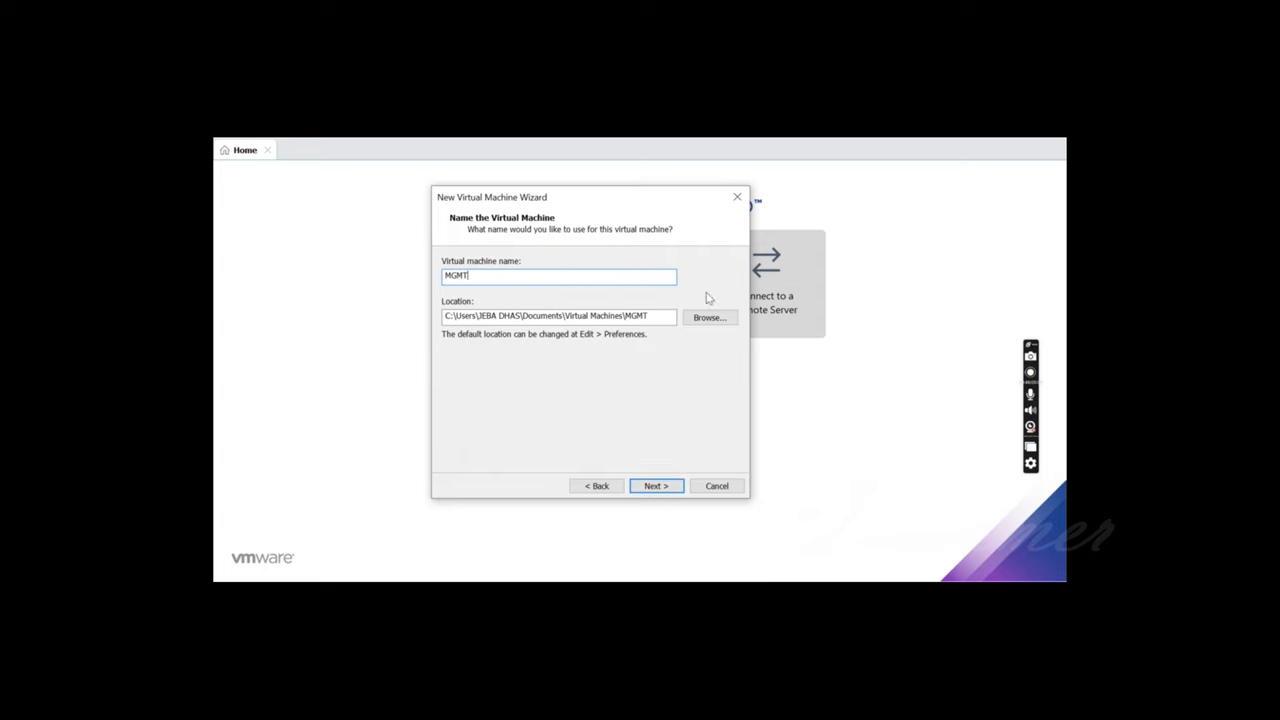
Step: Set the VM location to C:\JD VM's\MGMT
click(708, 317)
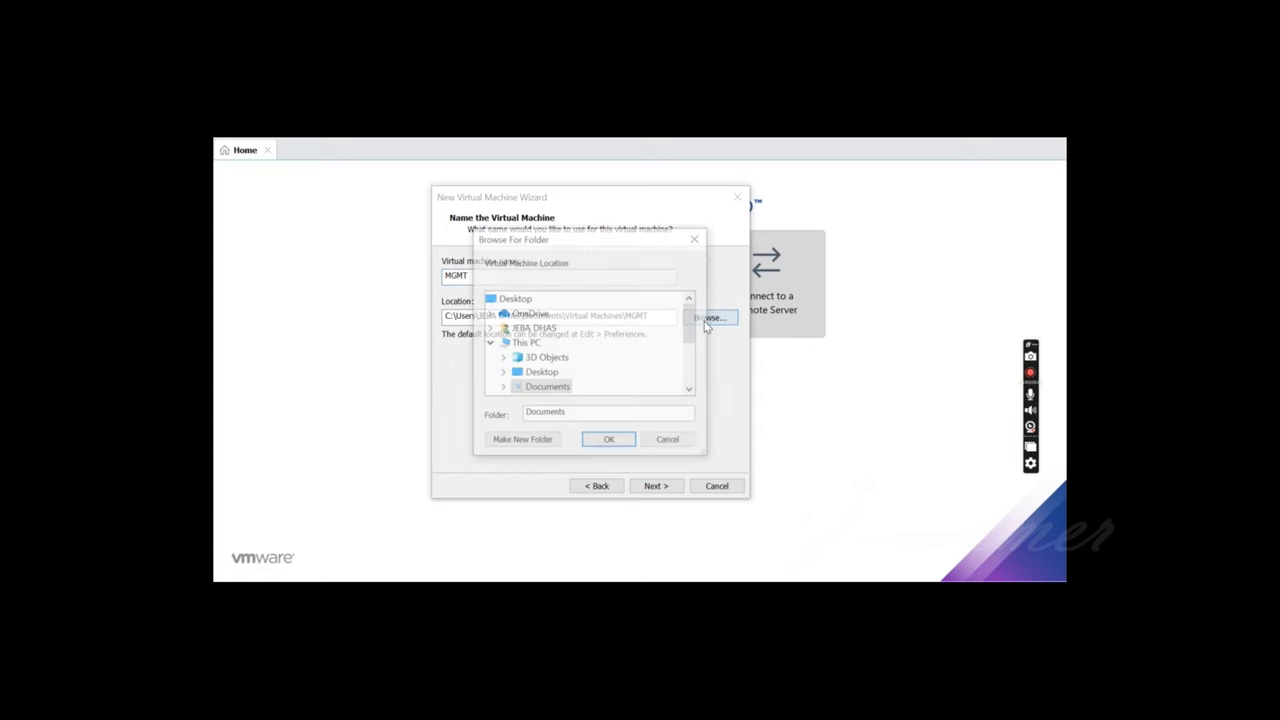
scroll(down, 3)
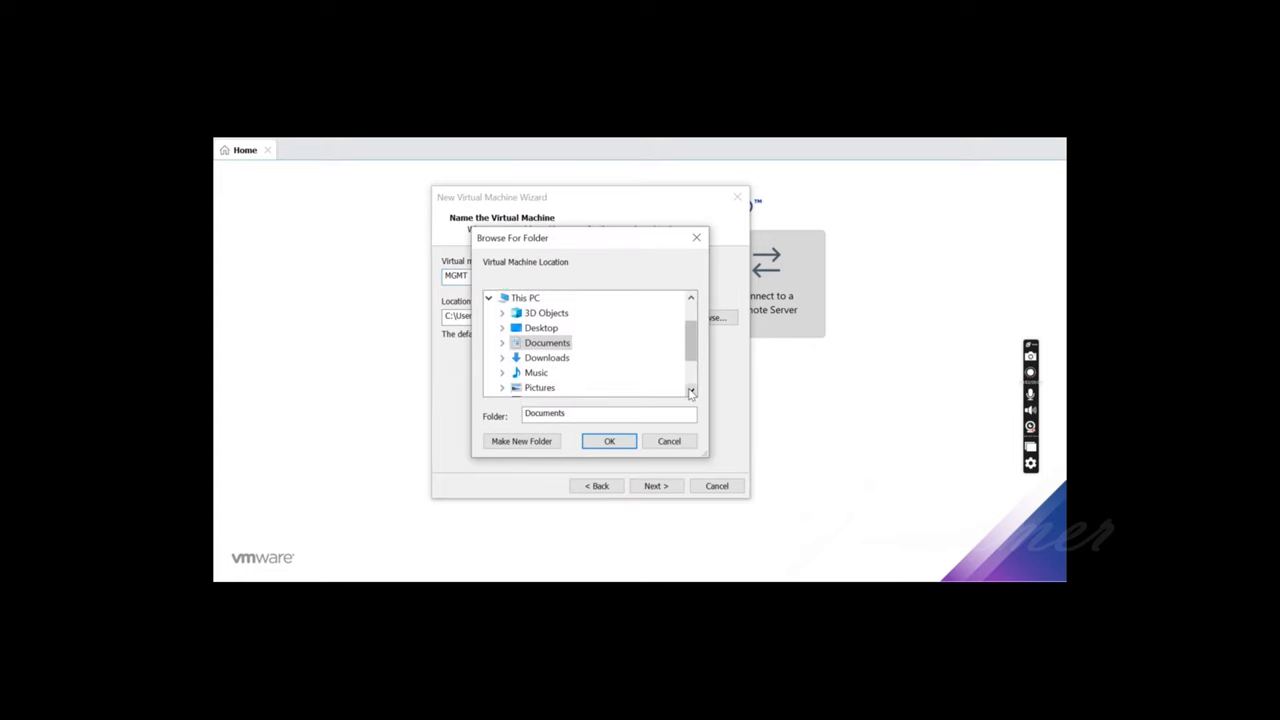
scroll(down, 3)
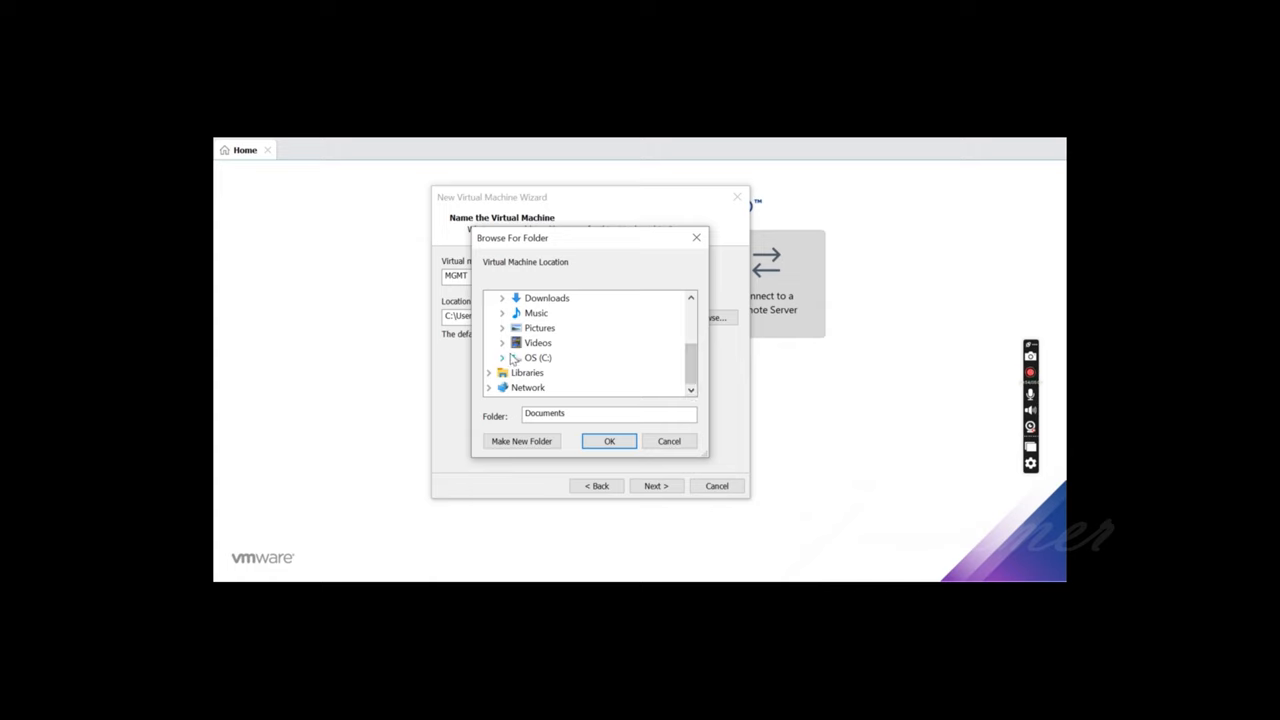
click(503, 357)
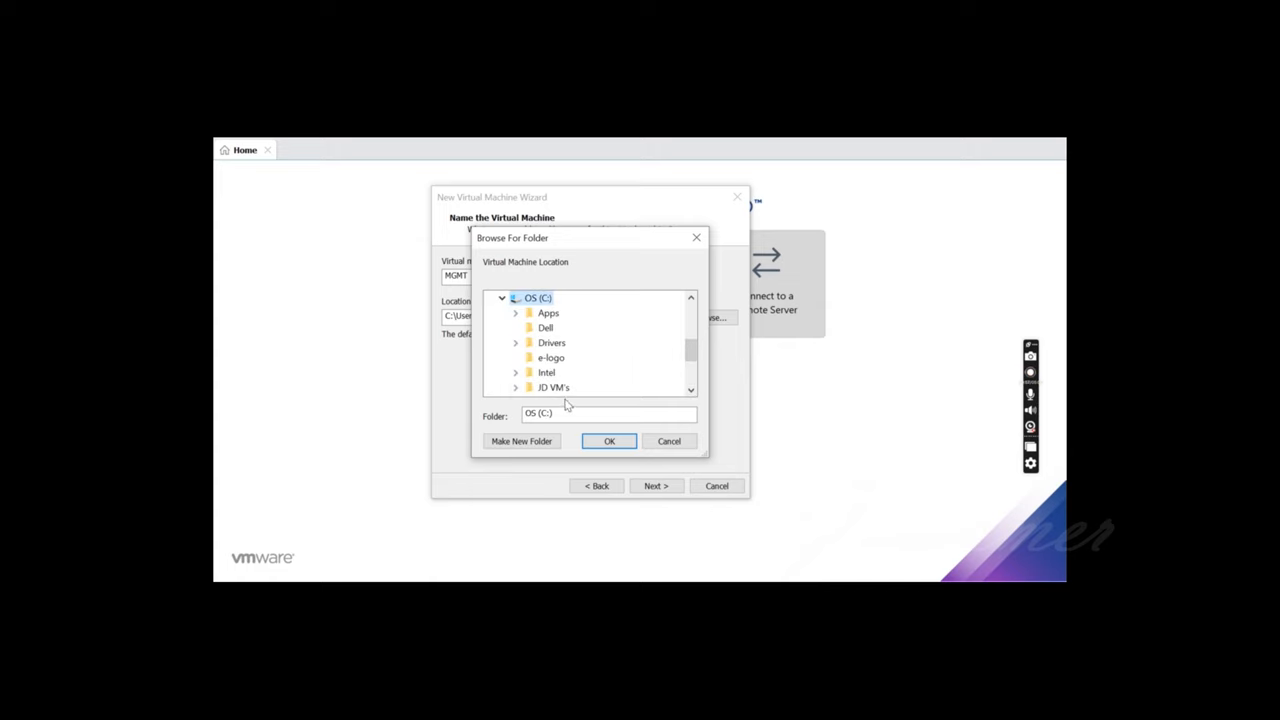
click(562, 387)
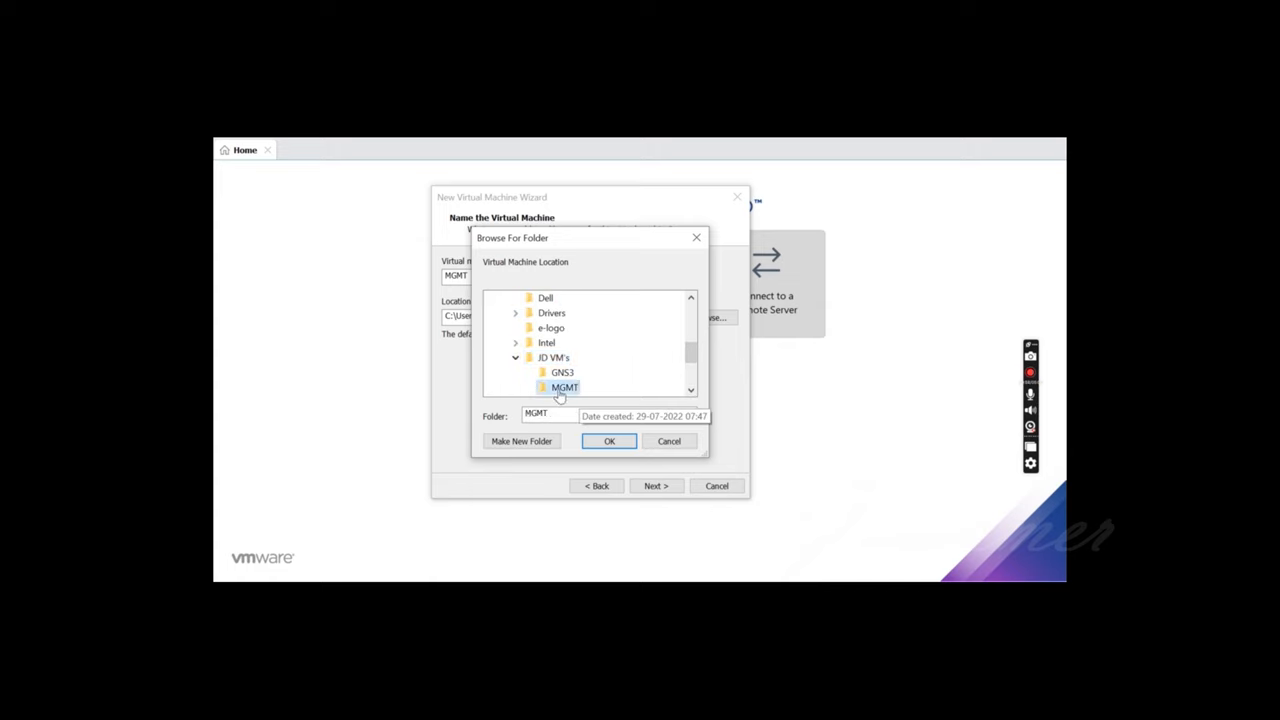
click(609, 441)
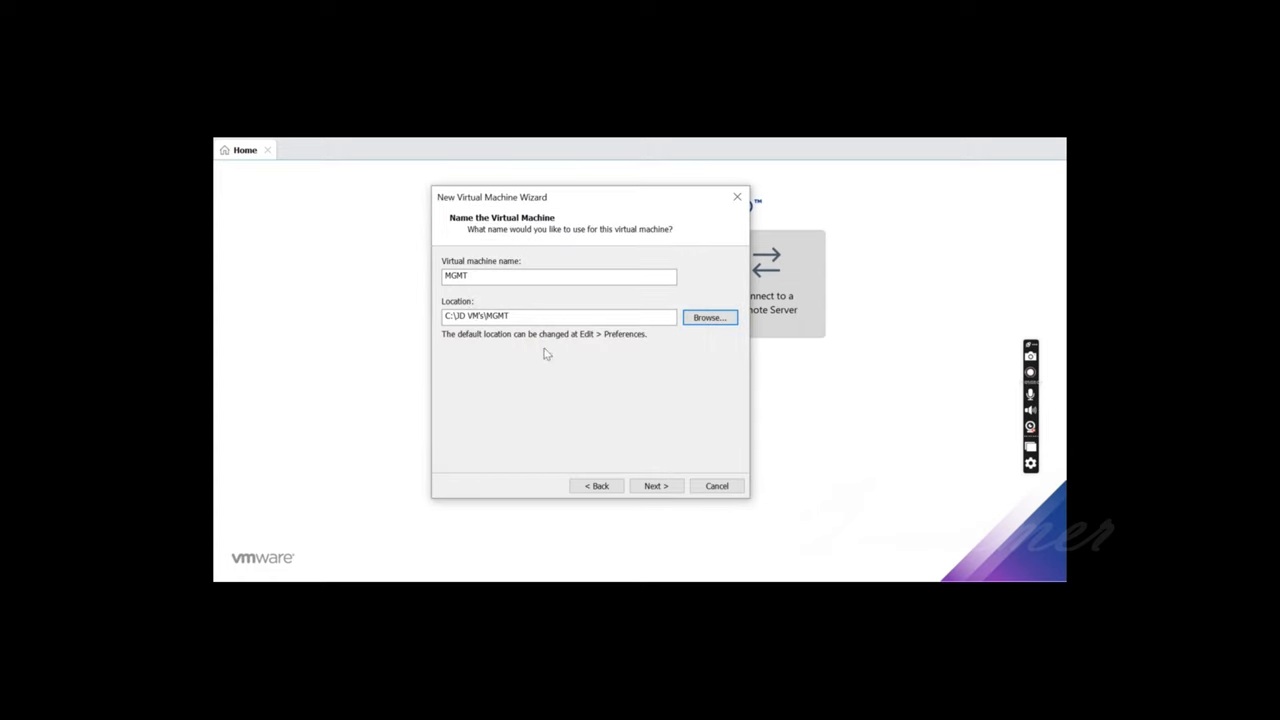
click(656, 485)
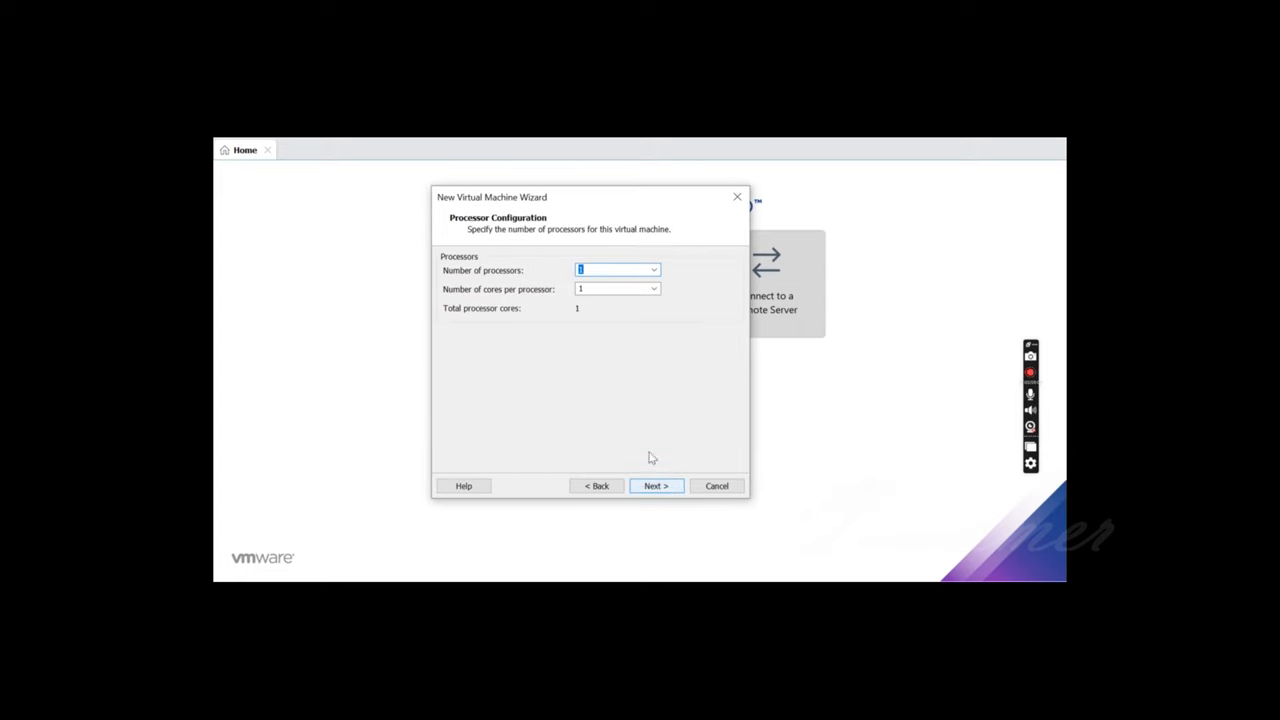
Step: Give the VM 2 processors with 4 cores each, 8 cores total
click(652, 270)
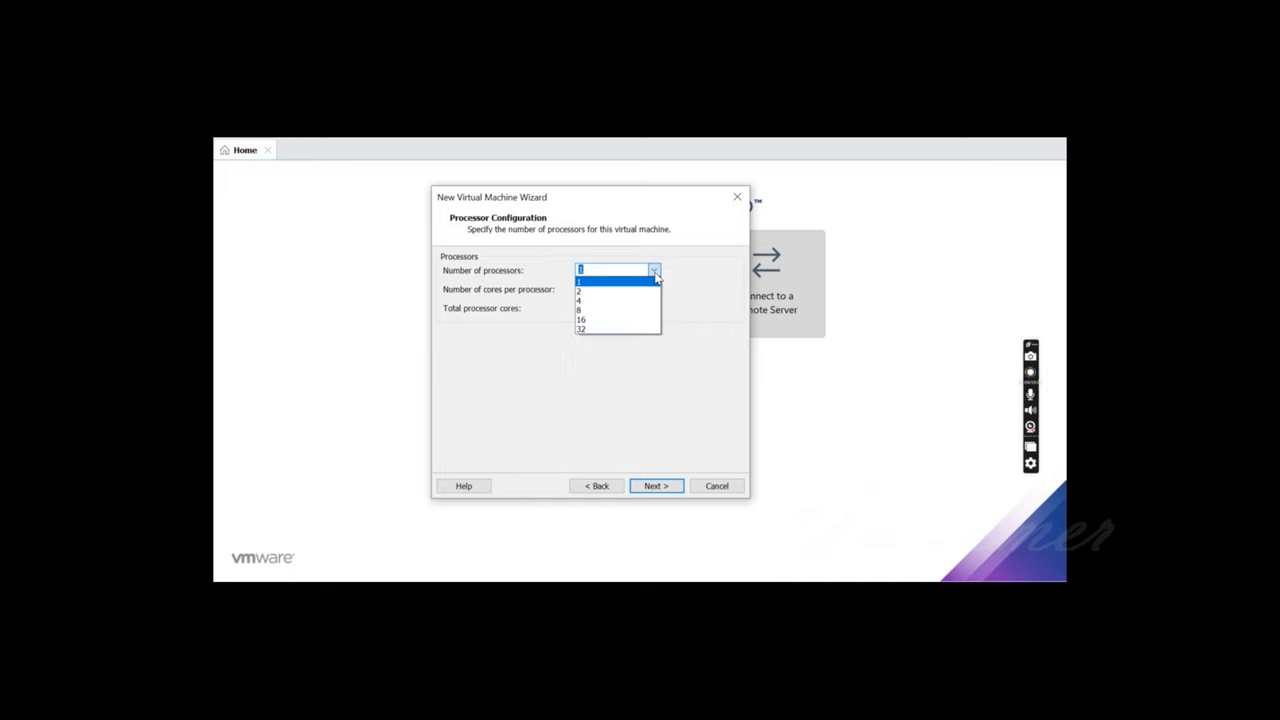
click(598, 289)
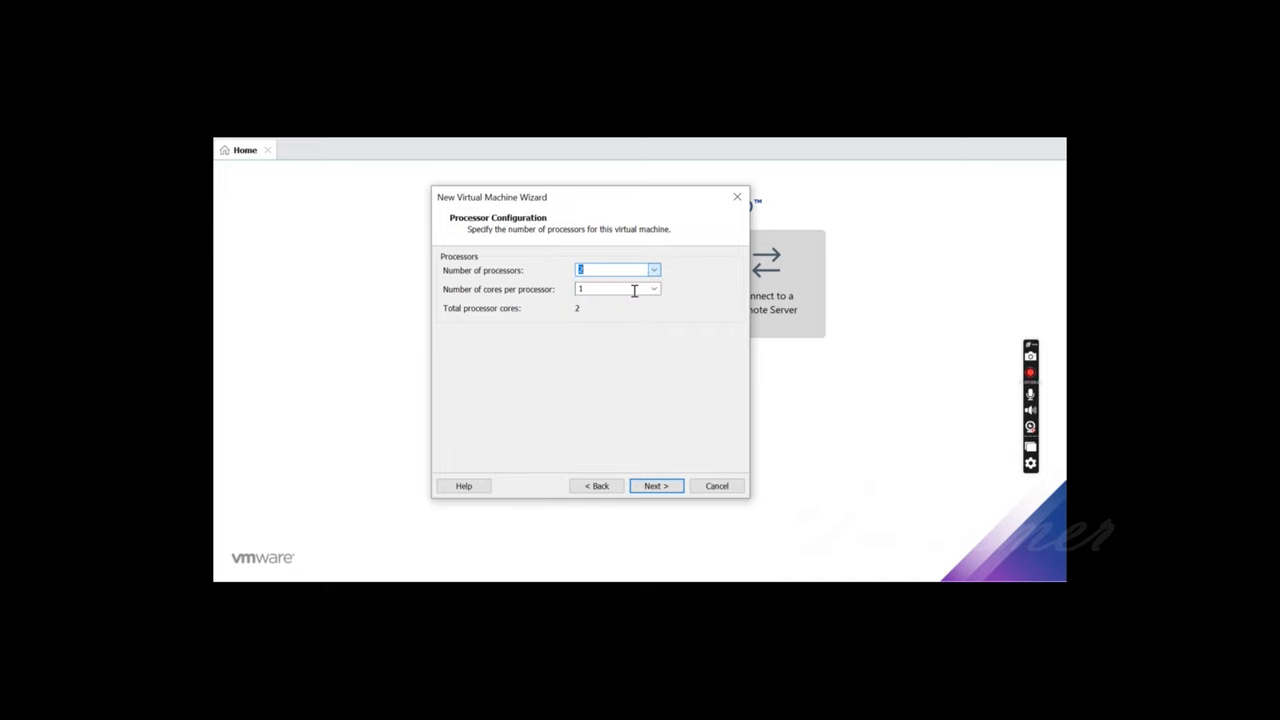
click(651, 289)
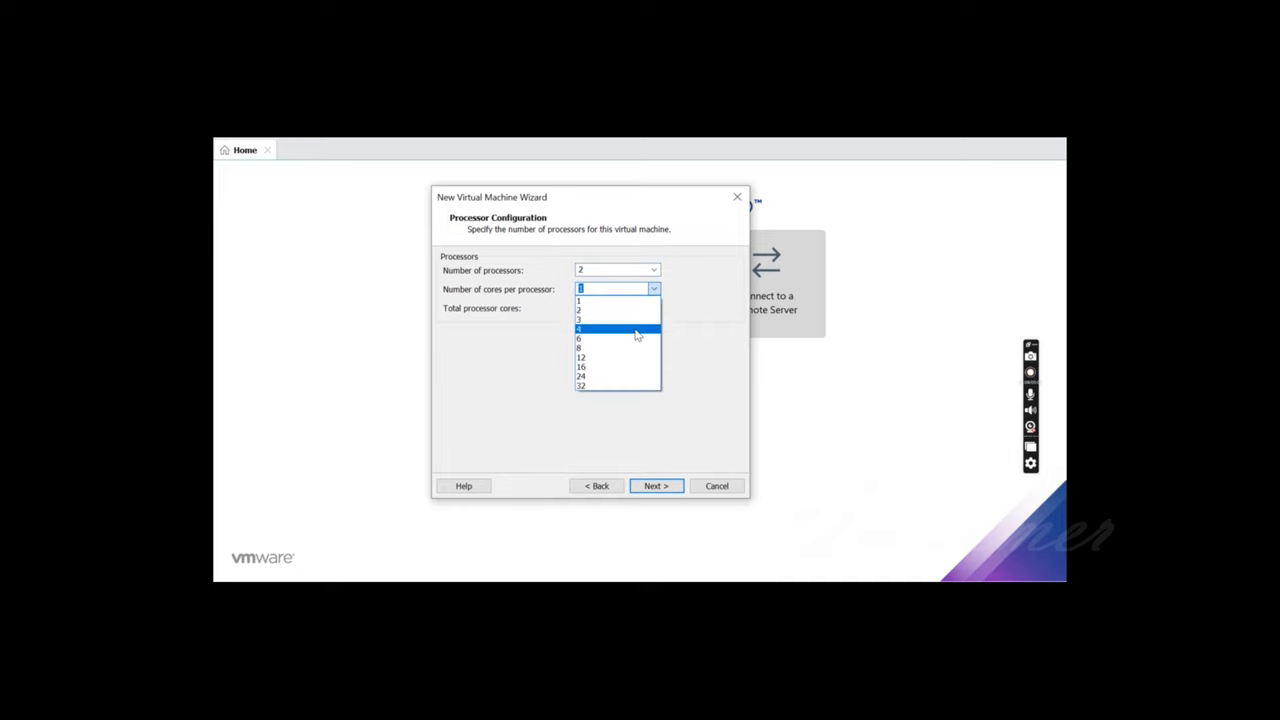
click(608, 328)
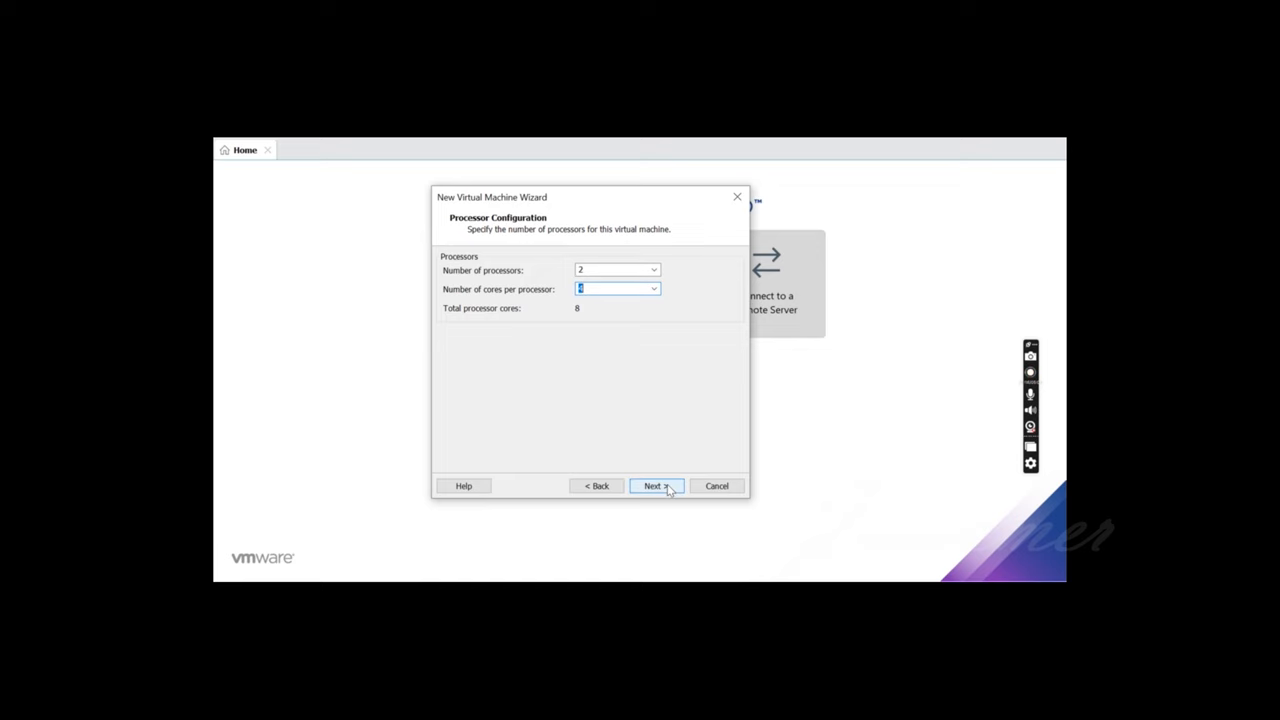
click(655, 486)
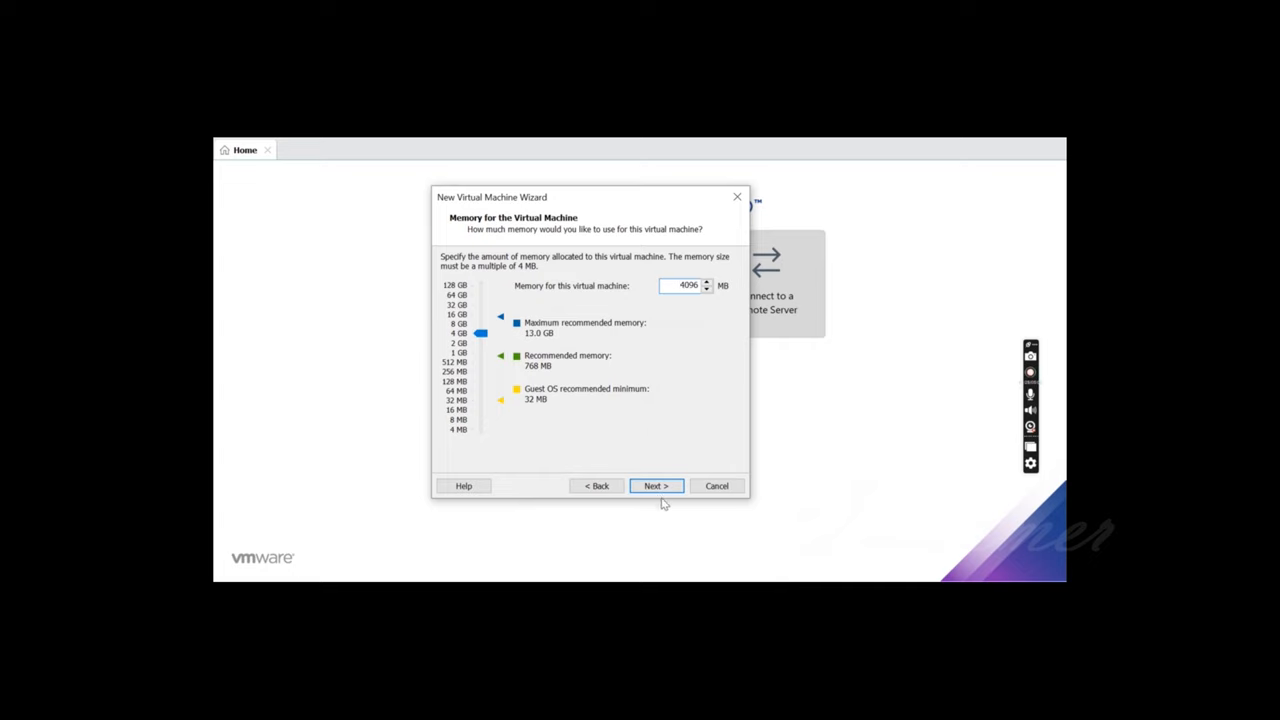
Step: Accept 4096 MB memory, the LSI Logic controller, and a new virtual disk
click(656, 486)
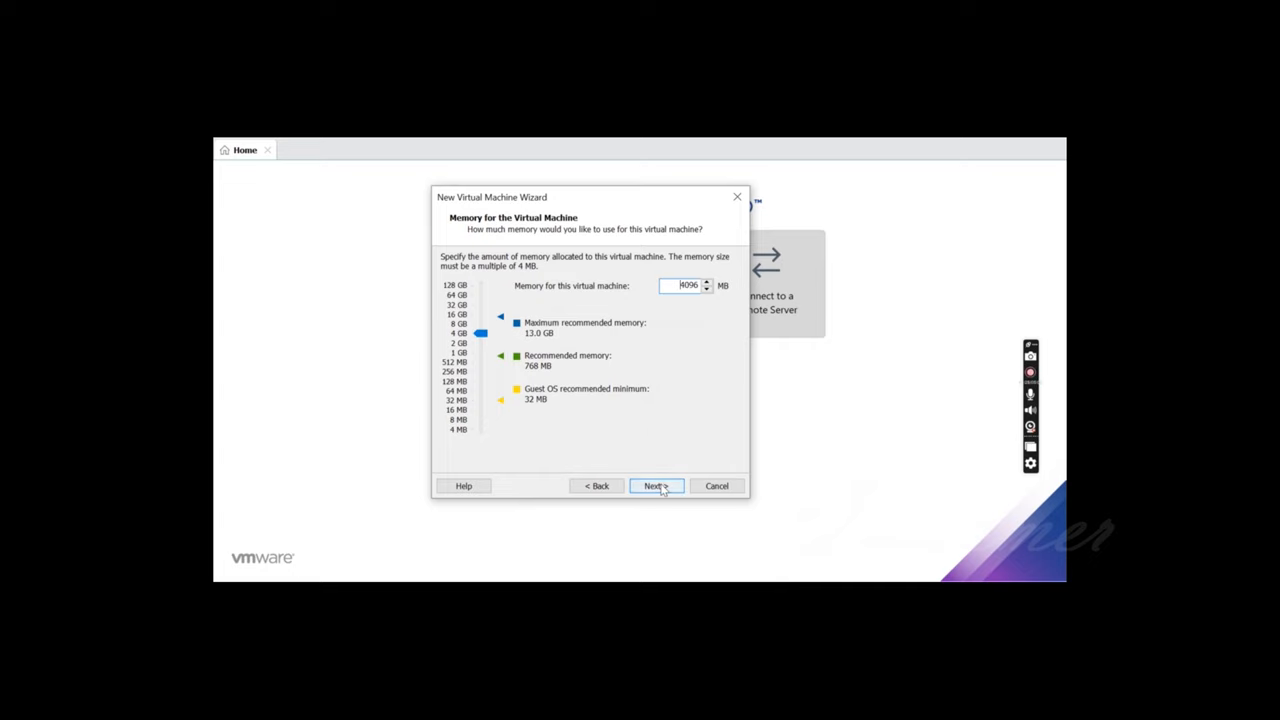
click(655, 486)
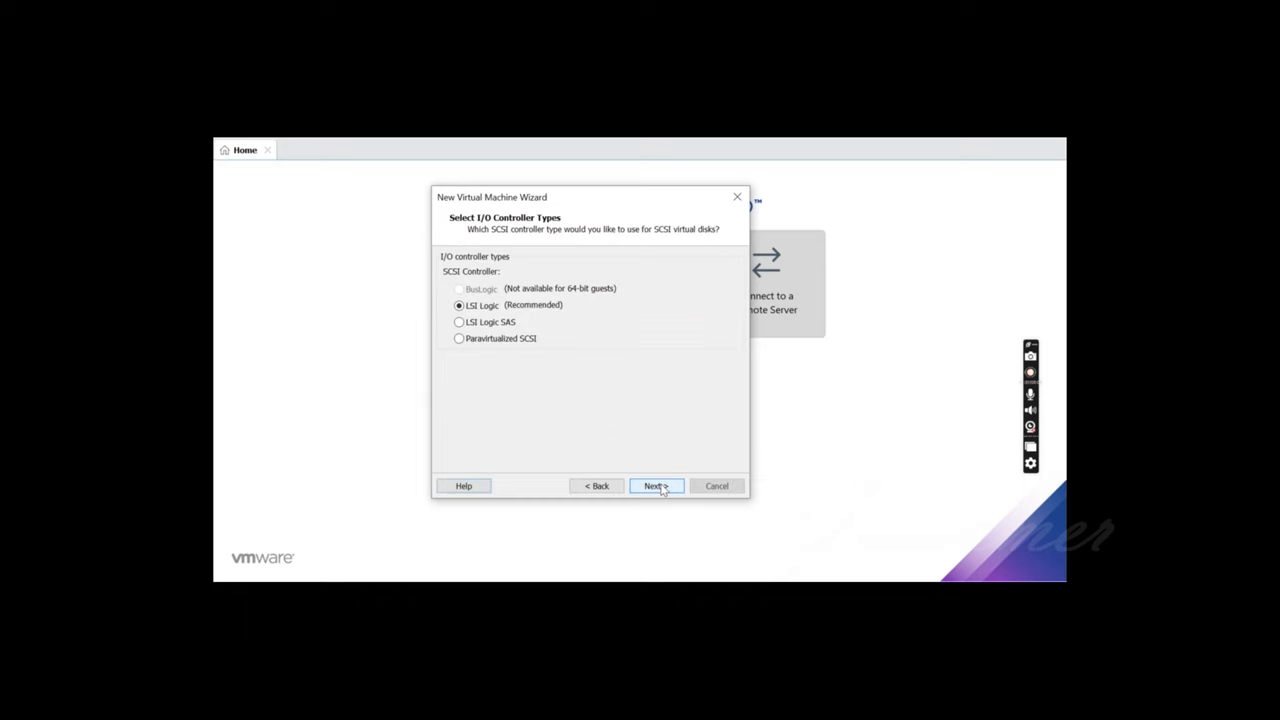
click(656, 485)
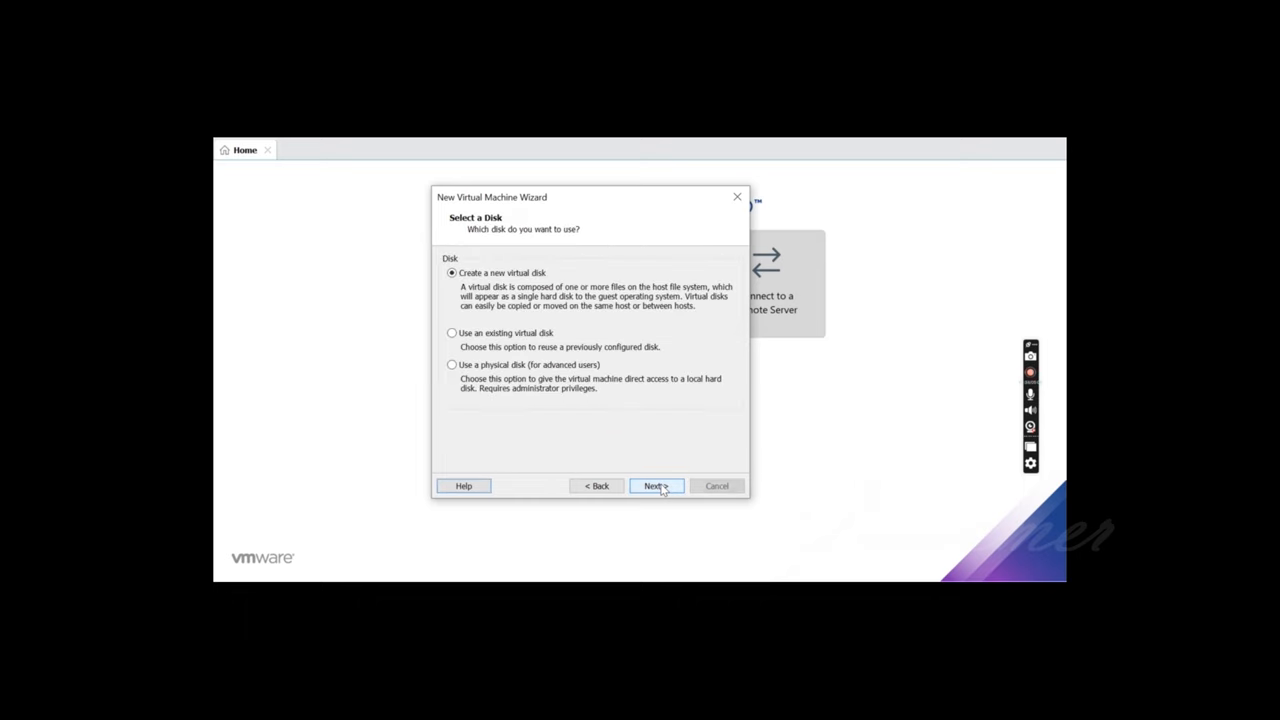
click(656, 485)
text(80)
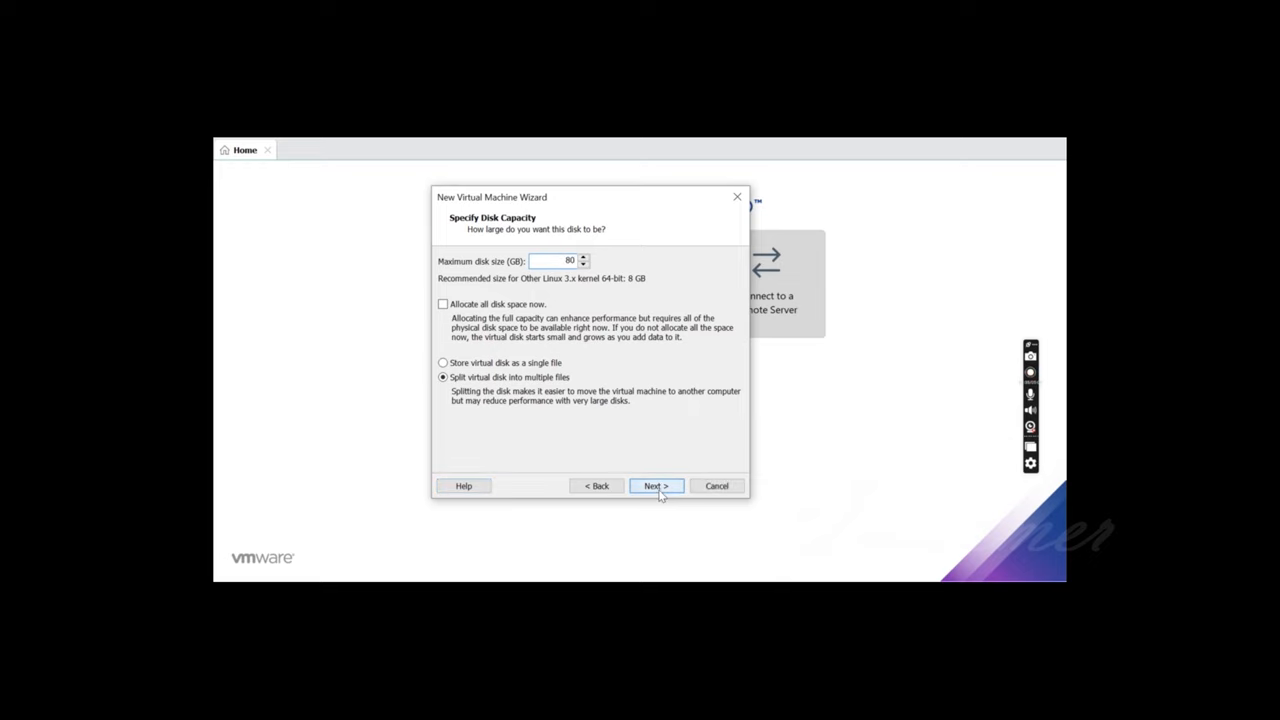
Step: Accept the 80 GB split disk and MGMT.vmdk file, then finish creating the VM
click(656, 486)
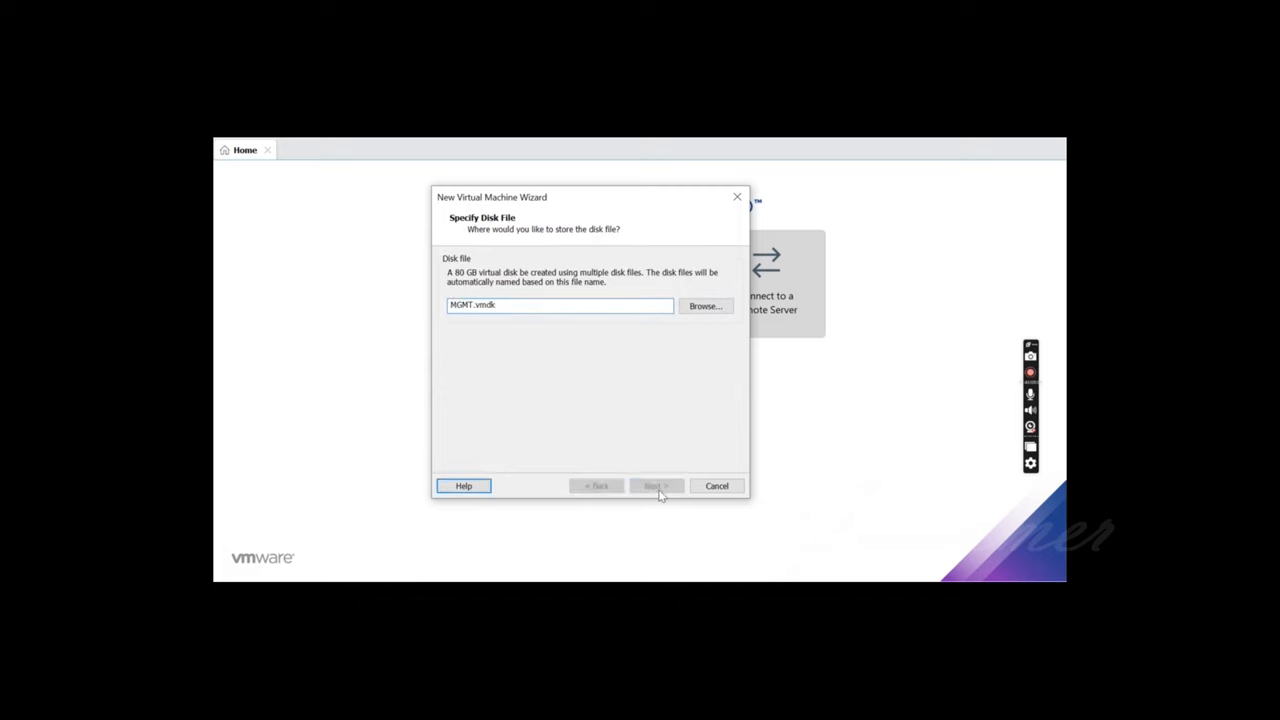
click(656, 485)
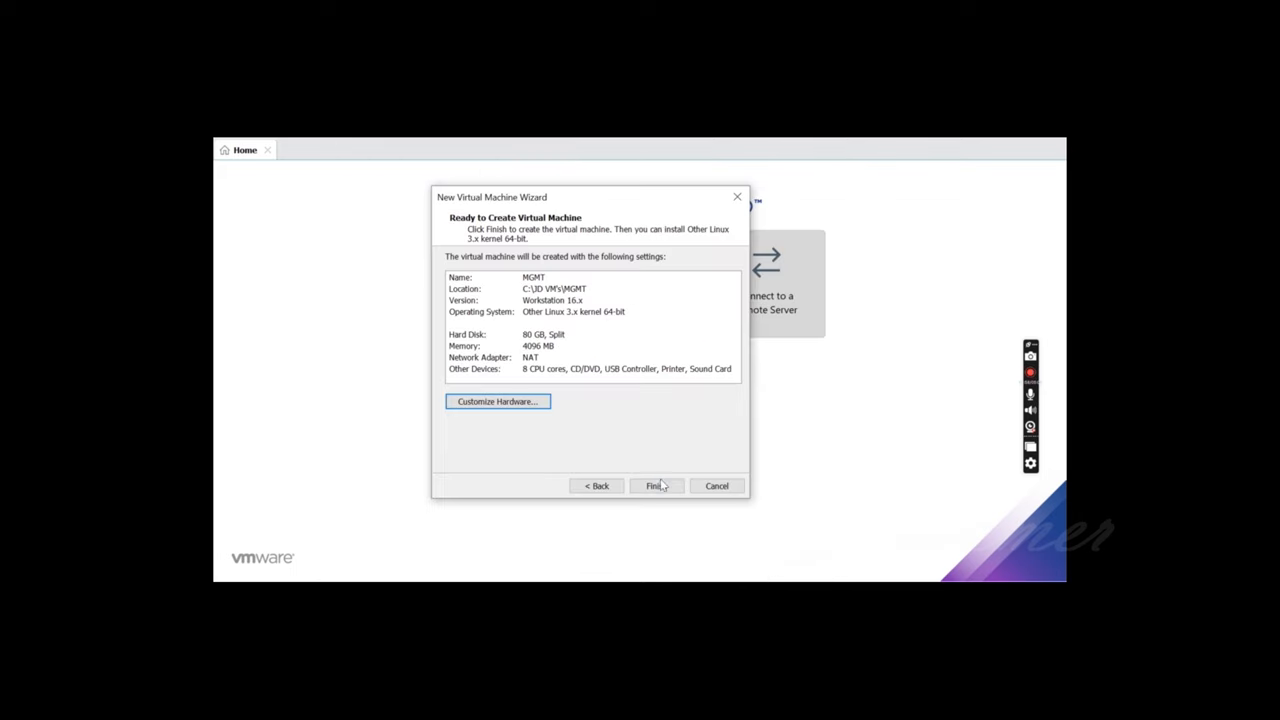
click(656, 486)
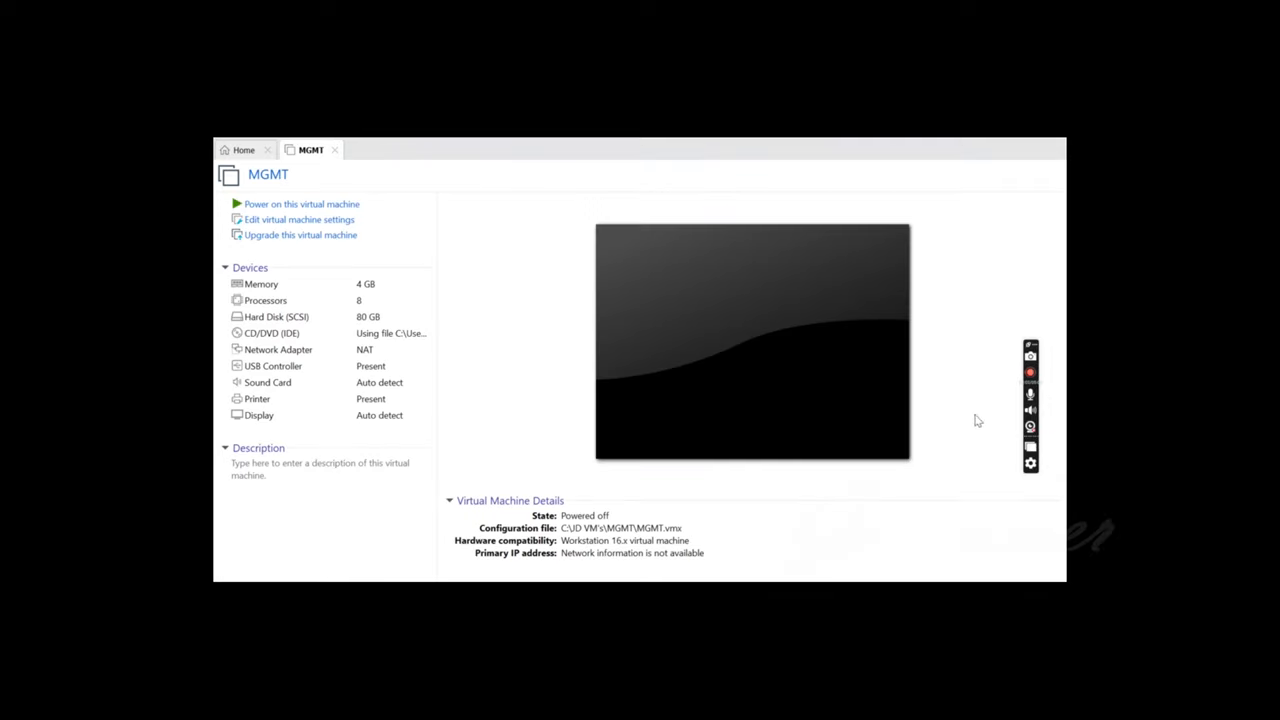